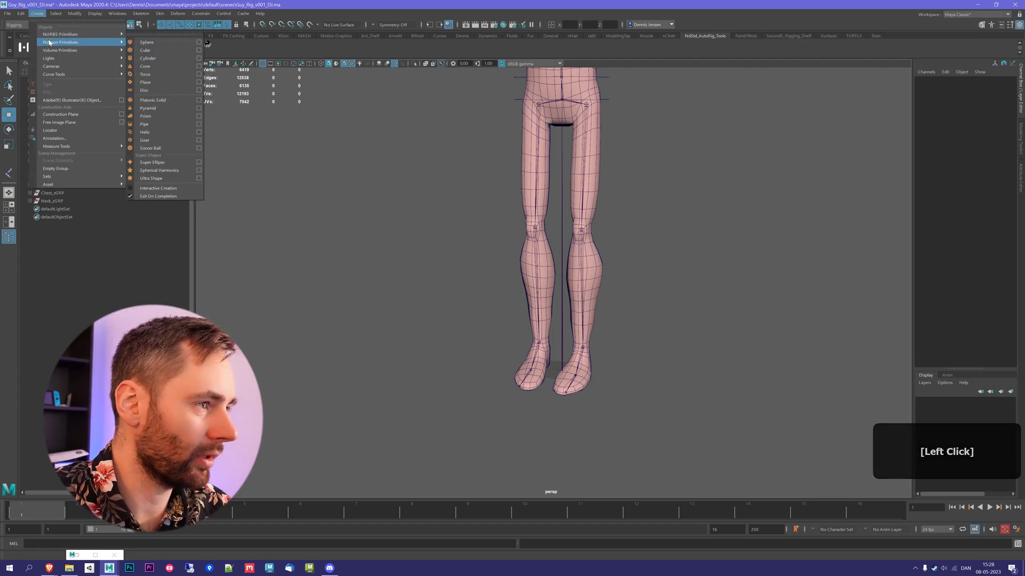
{"action": "mouse_move", "coordinate": [144, 50]}
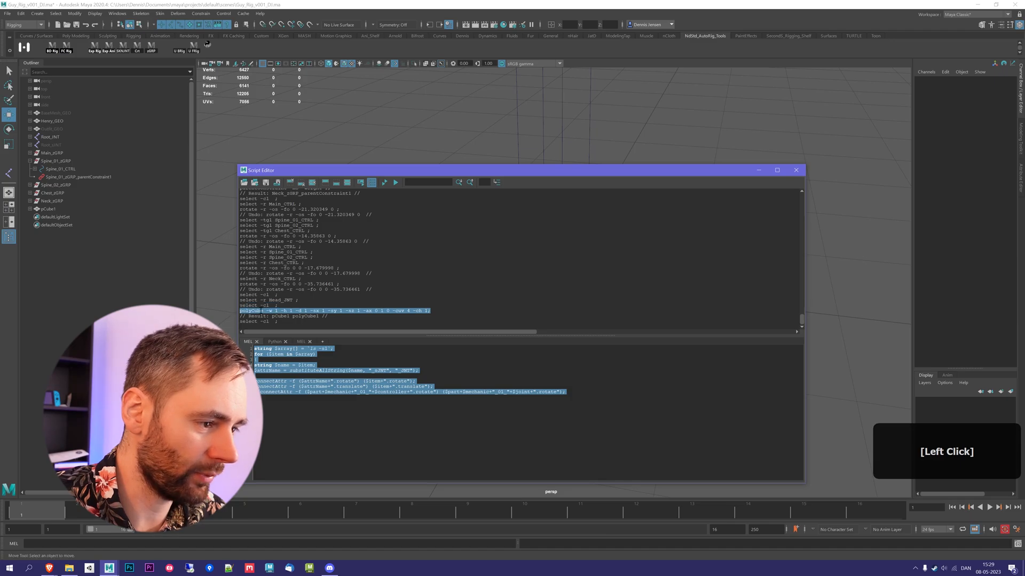
- Copy the recorded polyCube command into a new MEL tab and run it, creating pCube2
{"action": "key", "text": "ctrl"}
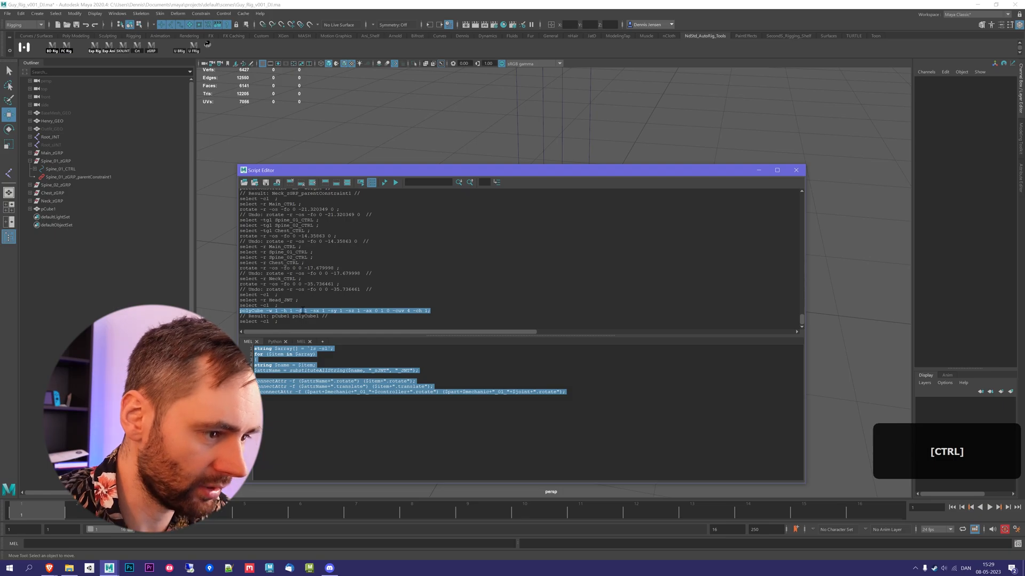
{"action": "left_click", "coordinate": [372, 182]}
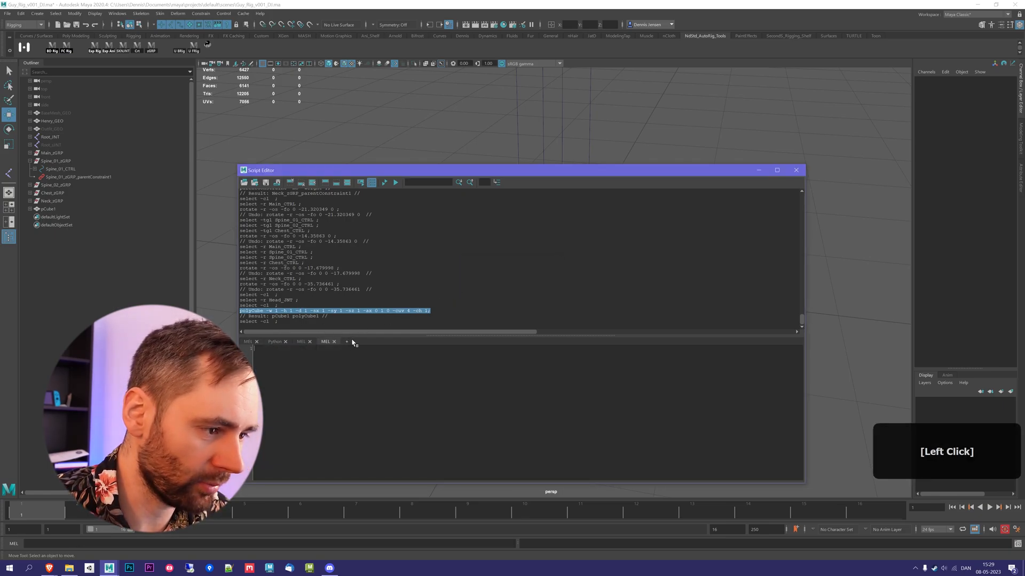
{"action": "key", "text": "ctrl"}
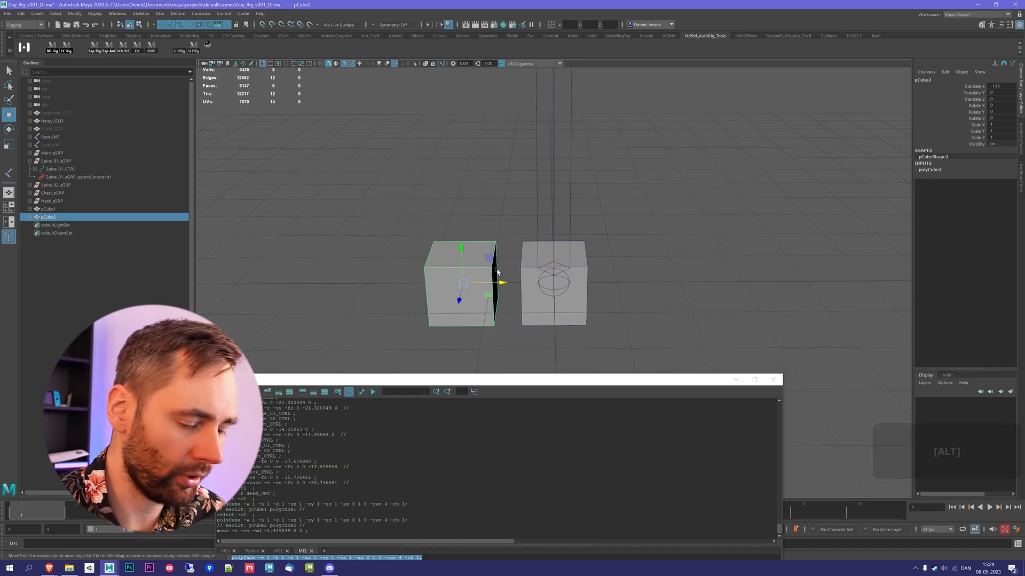
- Undo the second cube and activate the CV Curve Tool from Create > Curve Tools
{"action": "key", "text": "ctrl+z"}
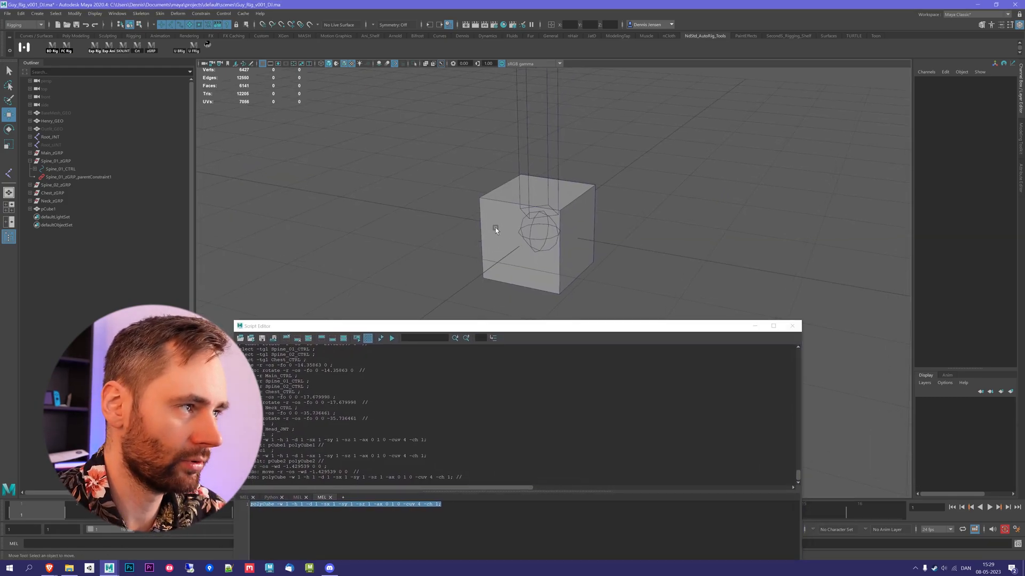
{"action": "left_click", "coordinate": [96, 50]}
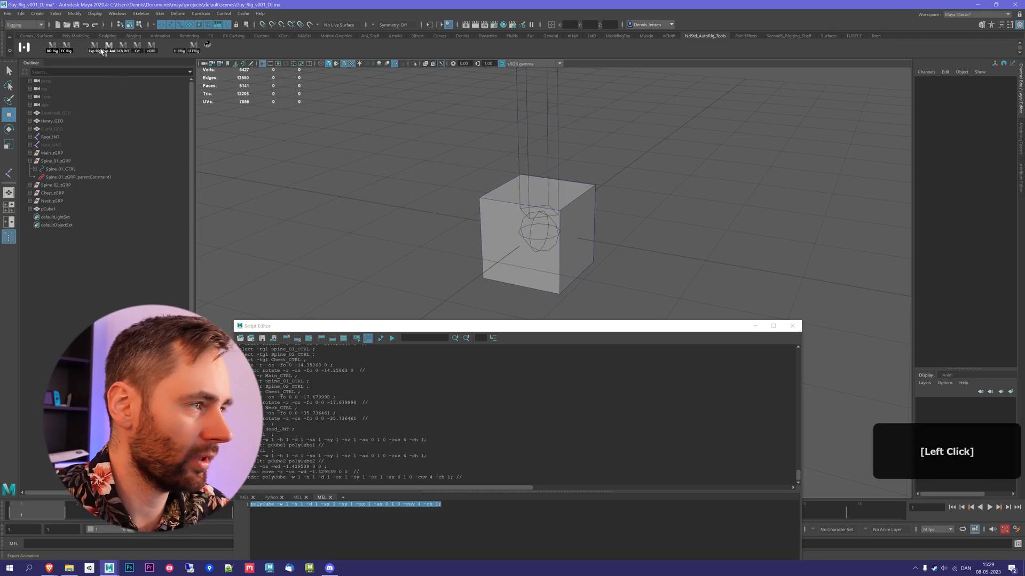
{"action": "left_click", "coordinate": [36, 13]}
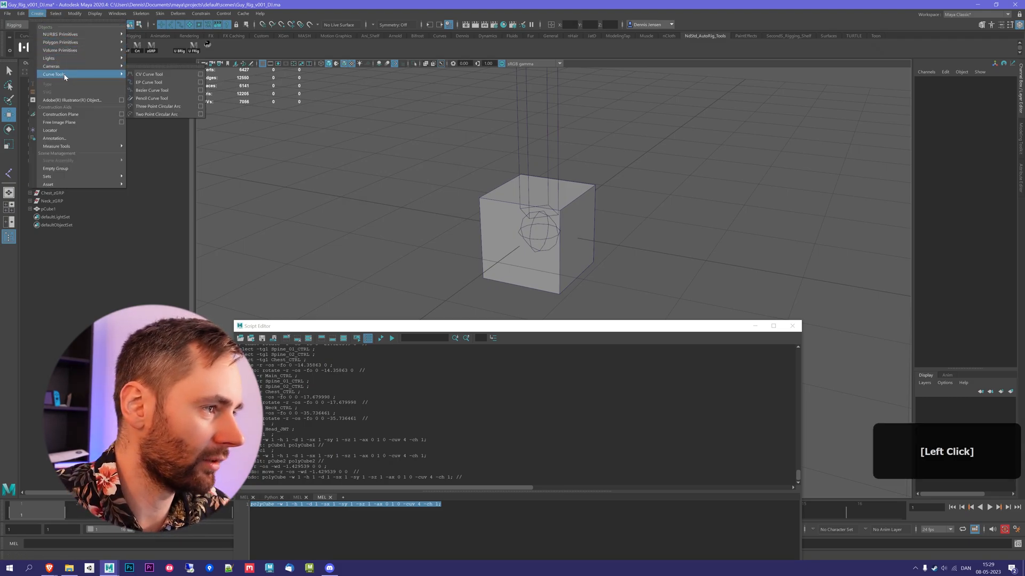
{"action": "mouse_move", "coordinate": [150, 73]}
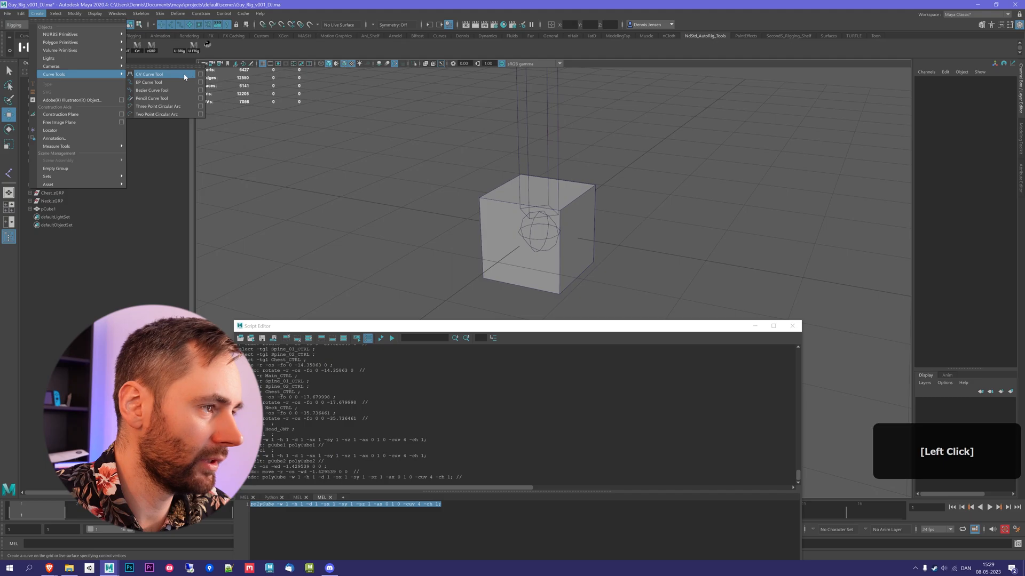
{"action": "left_click", "coordinate": [149, 74]}
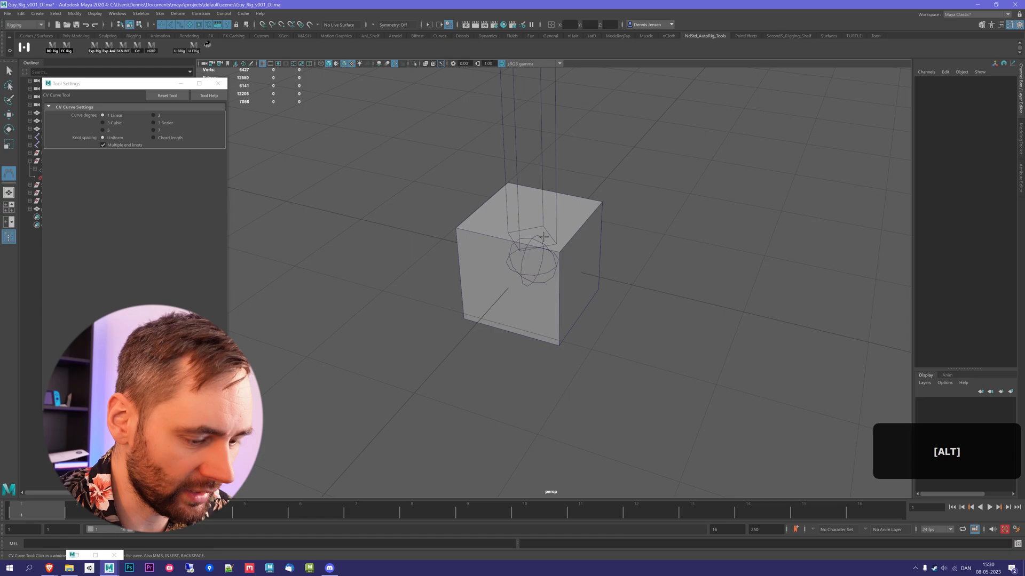
{"action": "mouse_move", "coordinate": [569, 262]}
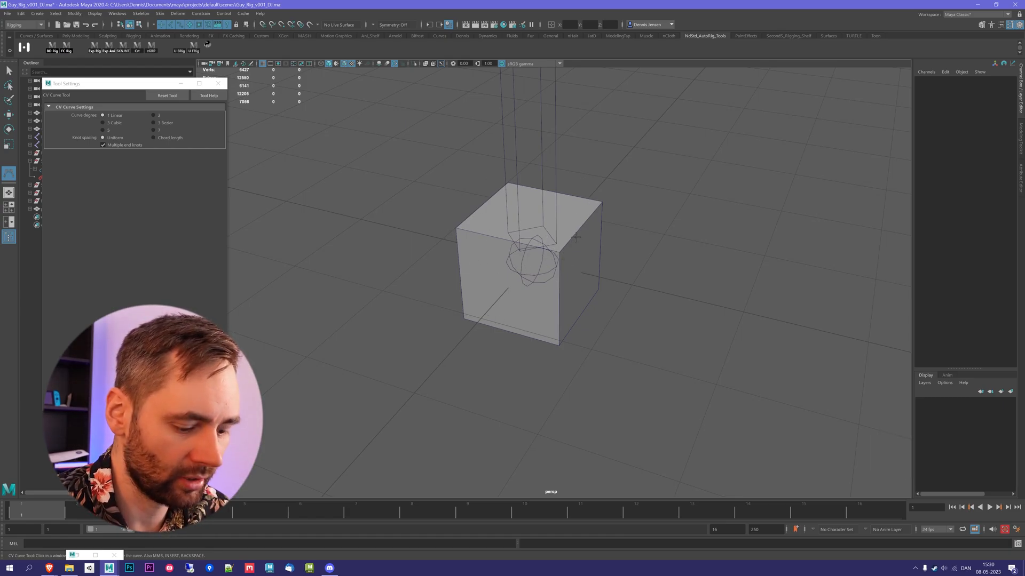
- Draw a degree-1 linear CV curve snapped to the cube's corners, forming wire cube curve1
{"action": "key", "text": "v"}
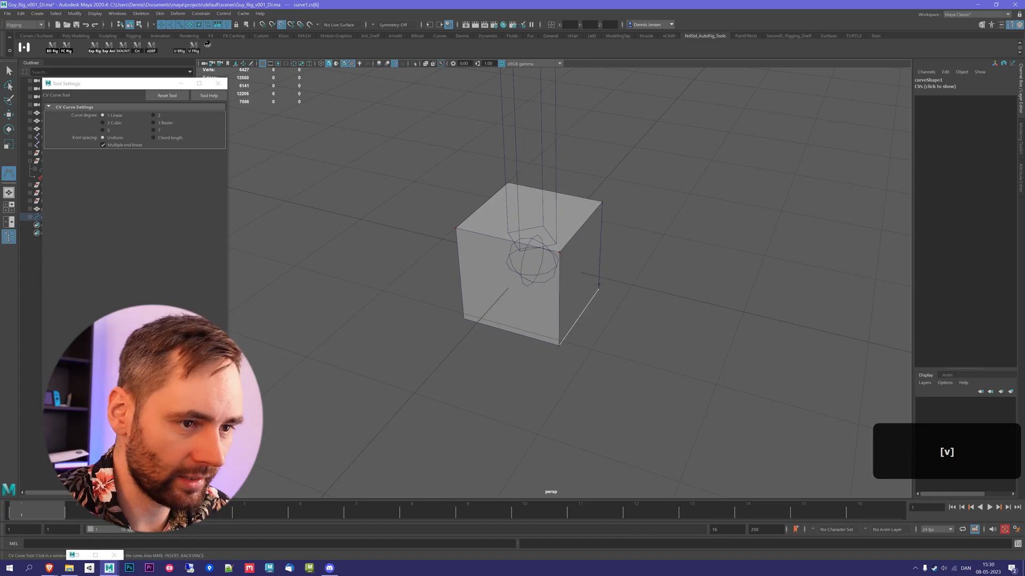
{"action": "left_click", "coordinate": [508, 184]}
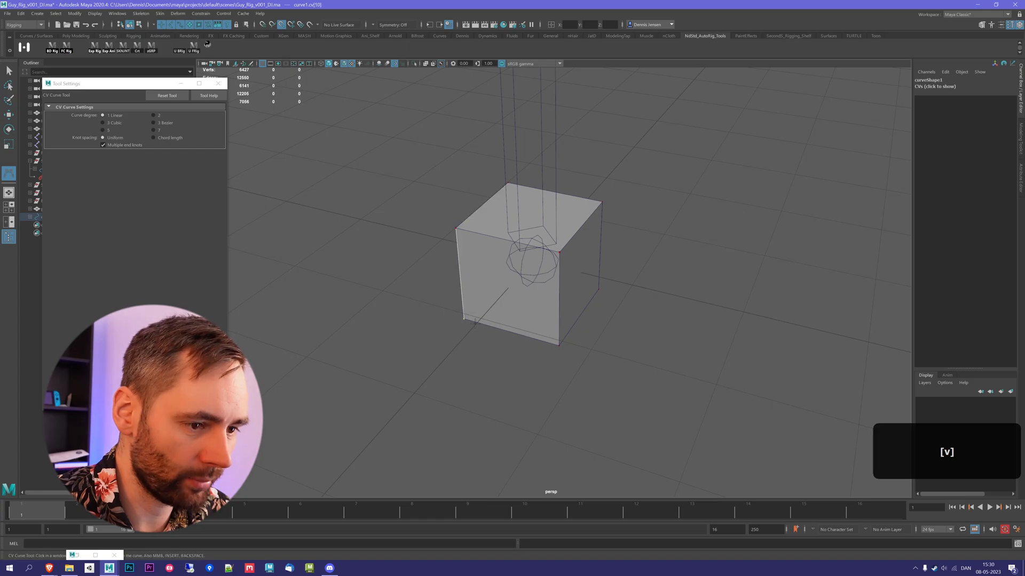
{"action": "left_click", "coordinate": [456, 229]}
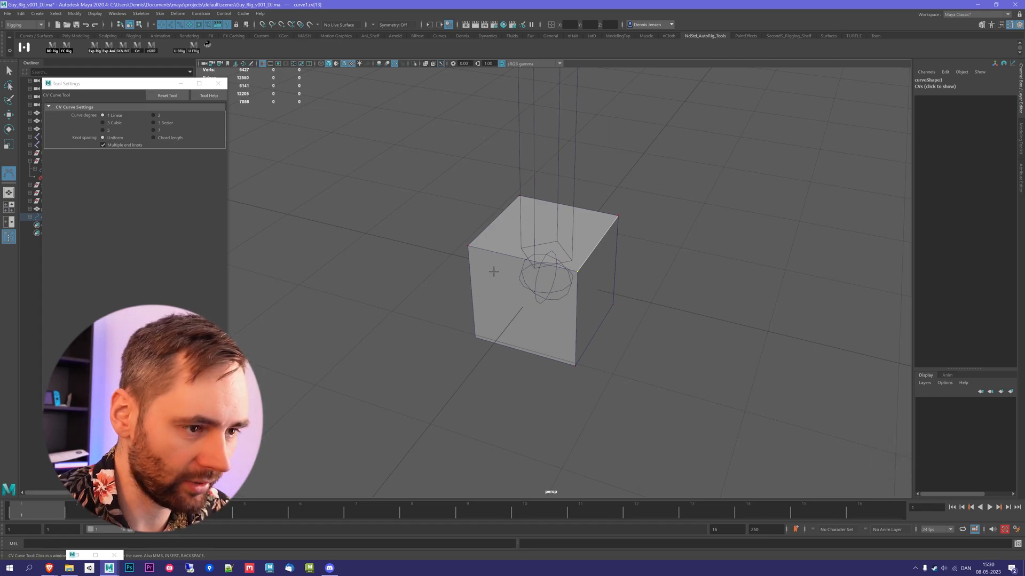
{"action": "key", "text": "v"}
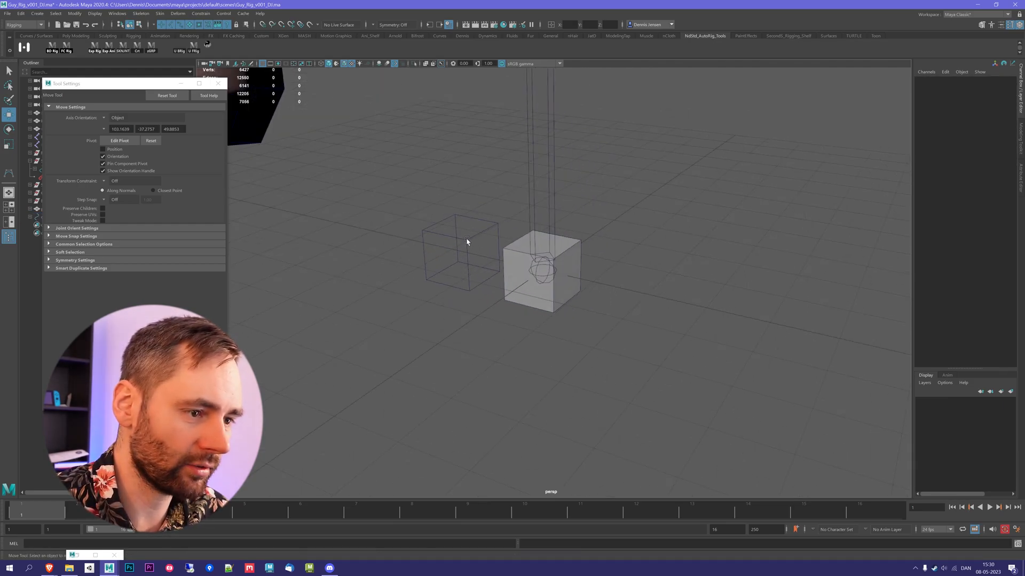
{"action": "left_click", "coordinate": [458, 255]}
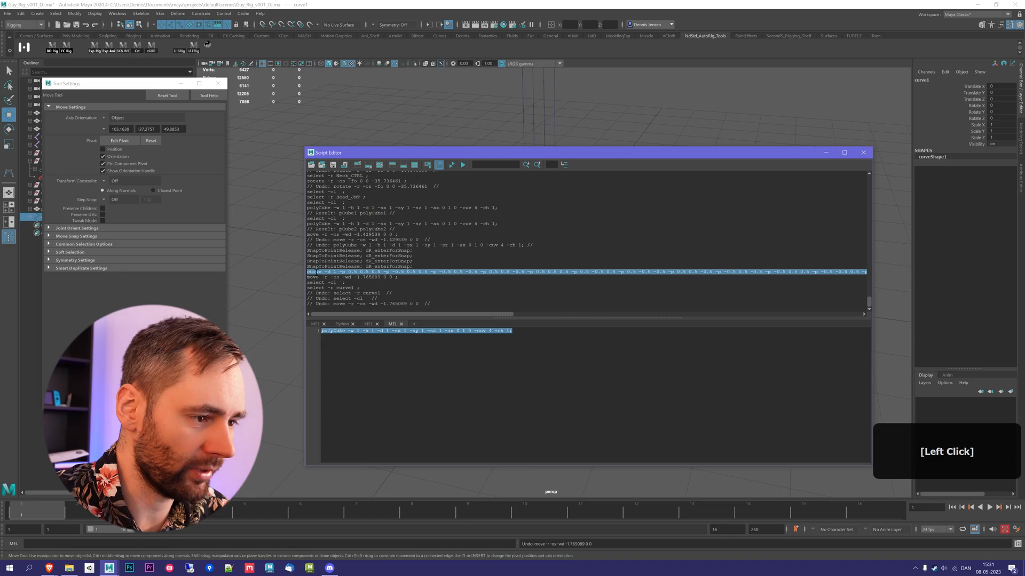
- Copy the recorded curve -d 1 -p ... command into a MEL tab and run it, creating curve2
{"action": "key", "text": "ctrl"}
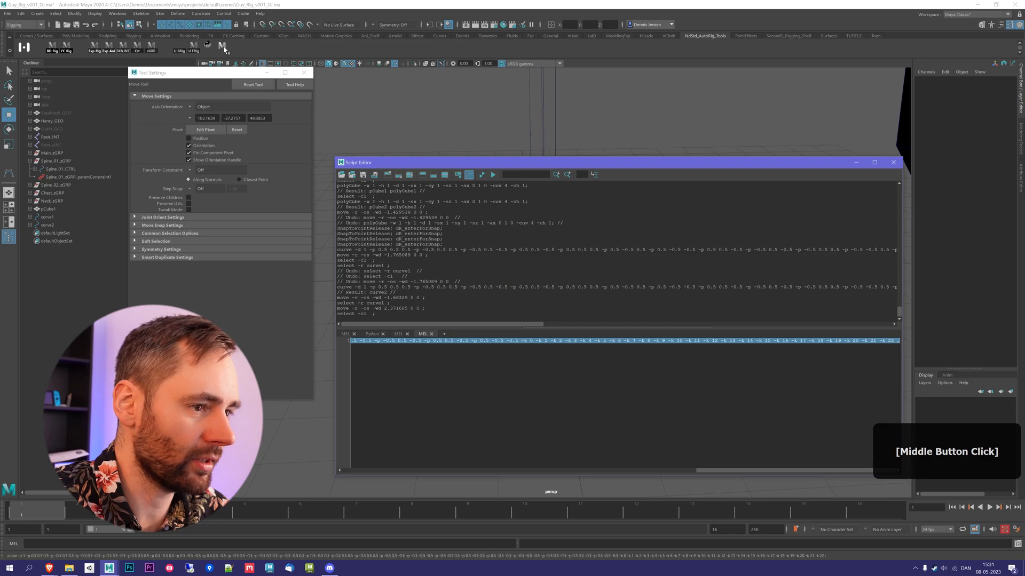
- Drag the curve command from the MEL tab onto the shelf as a new shelf button
{"action": "key", "text": "alt"}
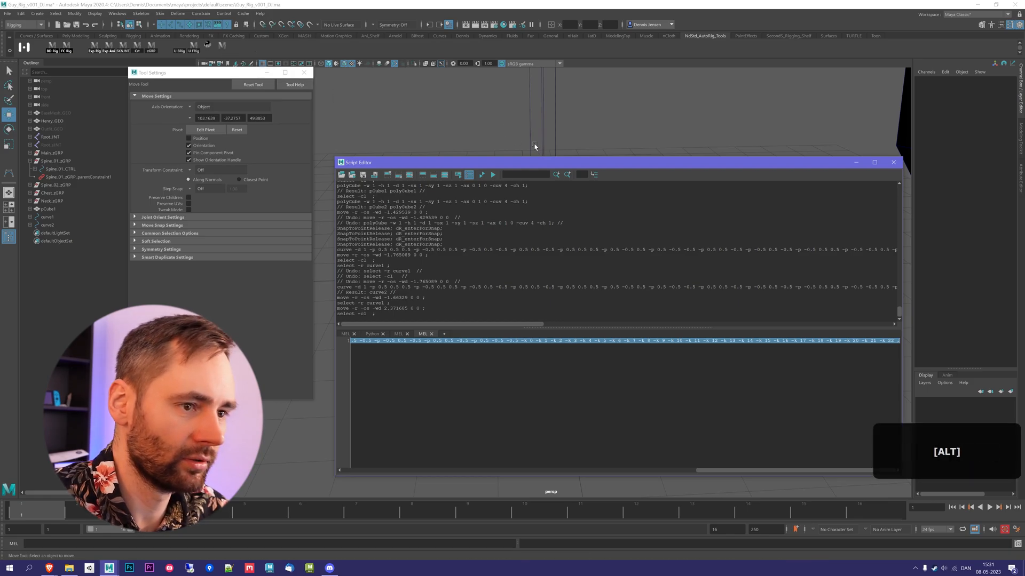